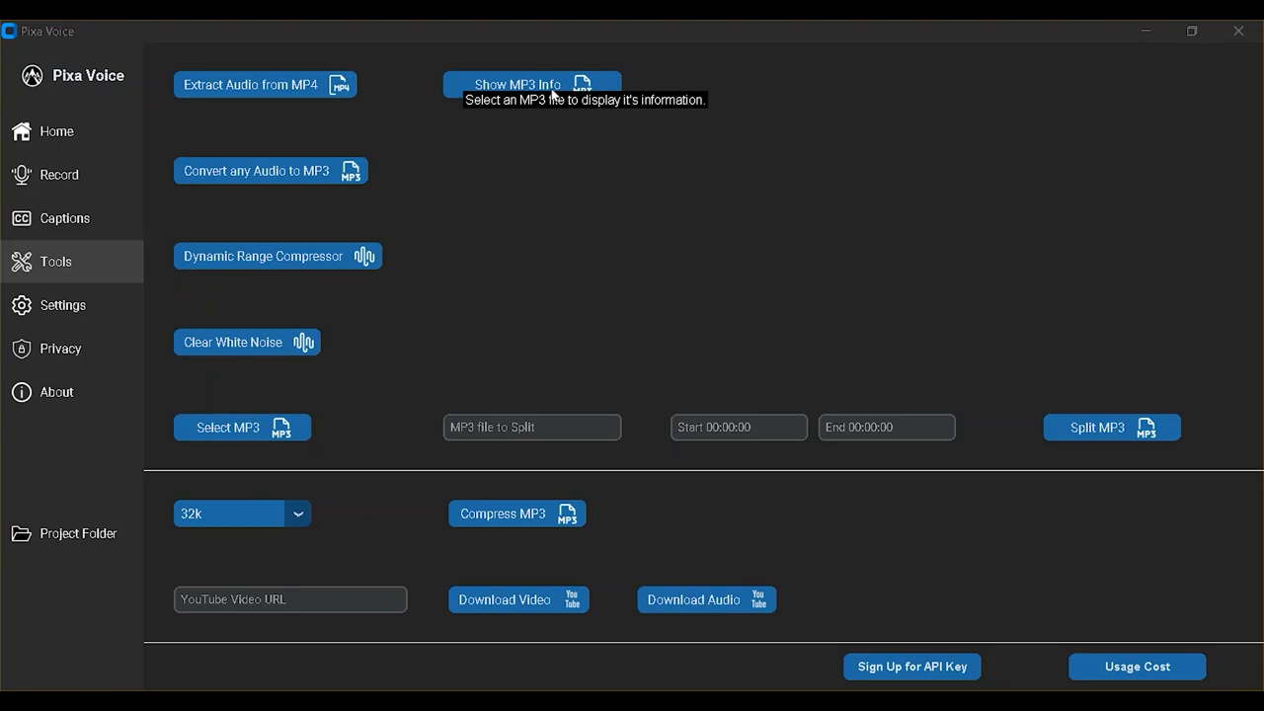
View the MP3 info for 10-08-57 ExtractedAudio.mp3: 208.55 MB, 2.83 hours, 171 kbps
{"action": "left_click", "coordinate": [516, 84]}
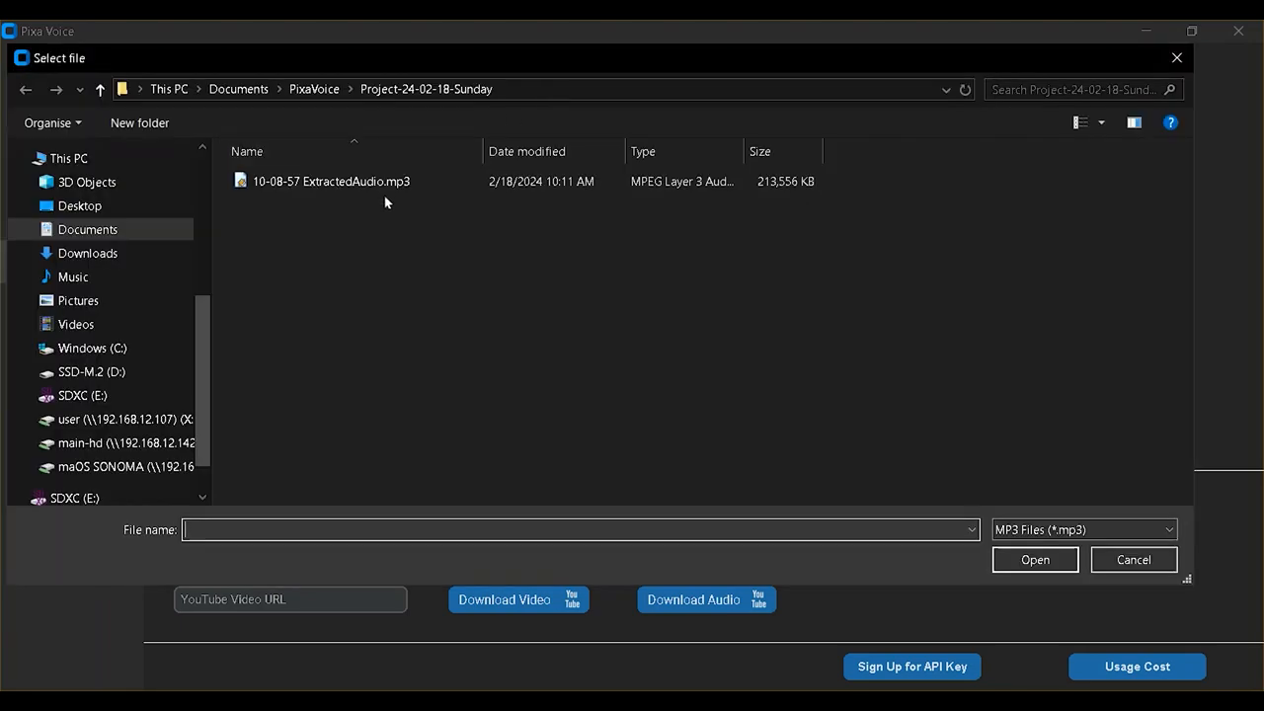
{"action": "left_click", "coordinate": [330, 181]}
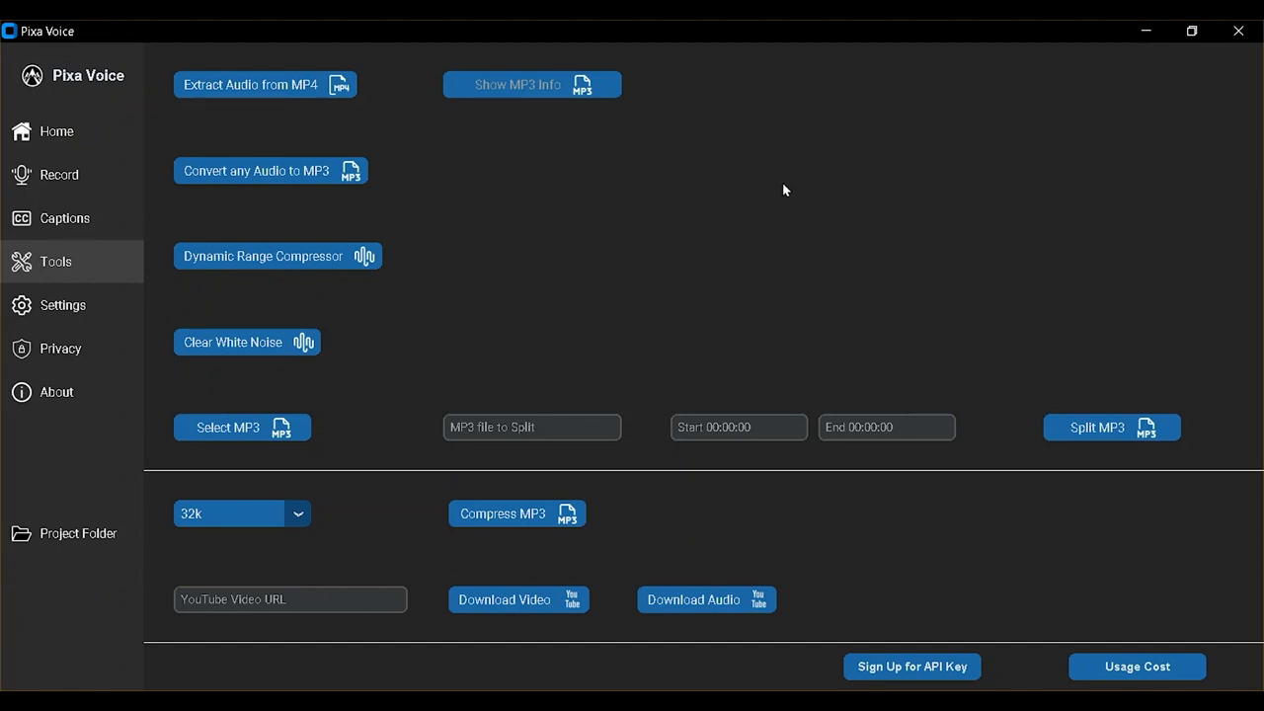
{"action": "left_click", "coordinate": [532, 84]}
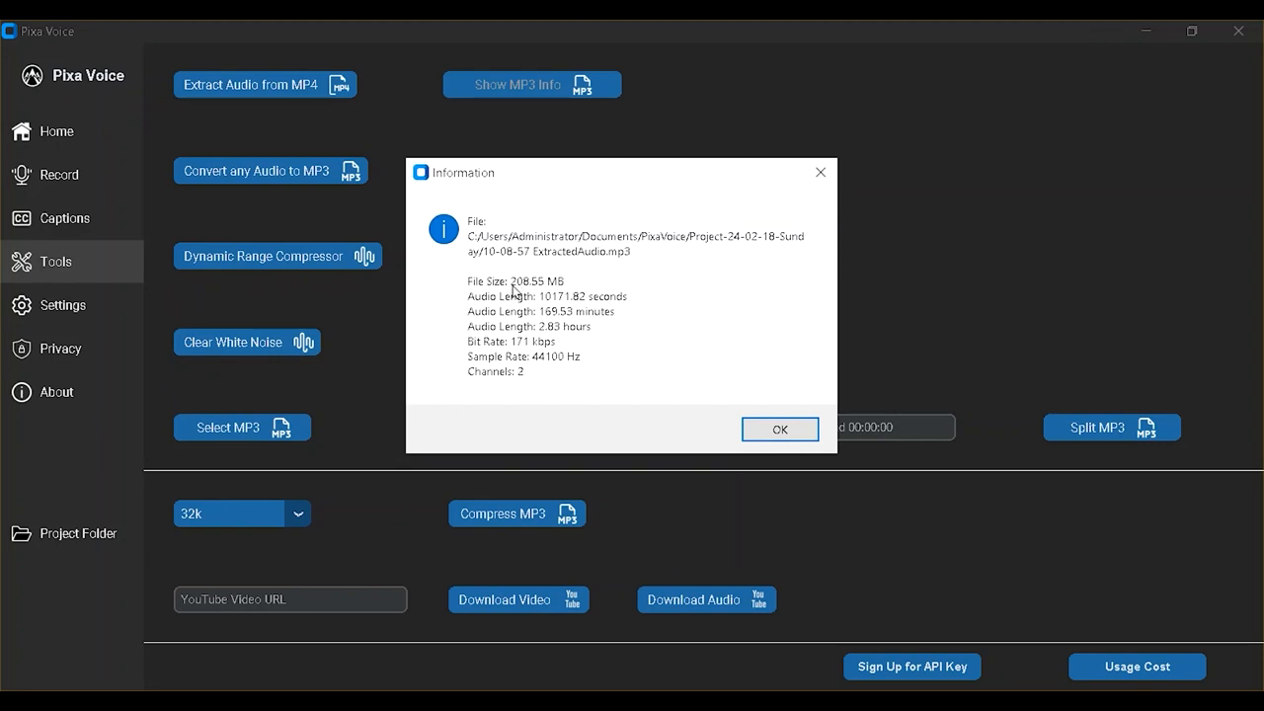
{"action": "mouse_move", "coordinate": [777, 417]}
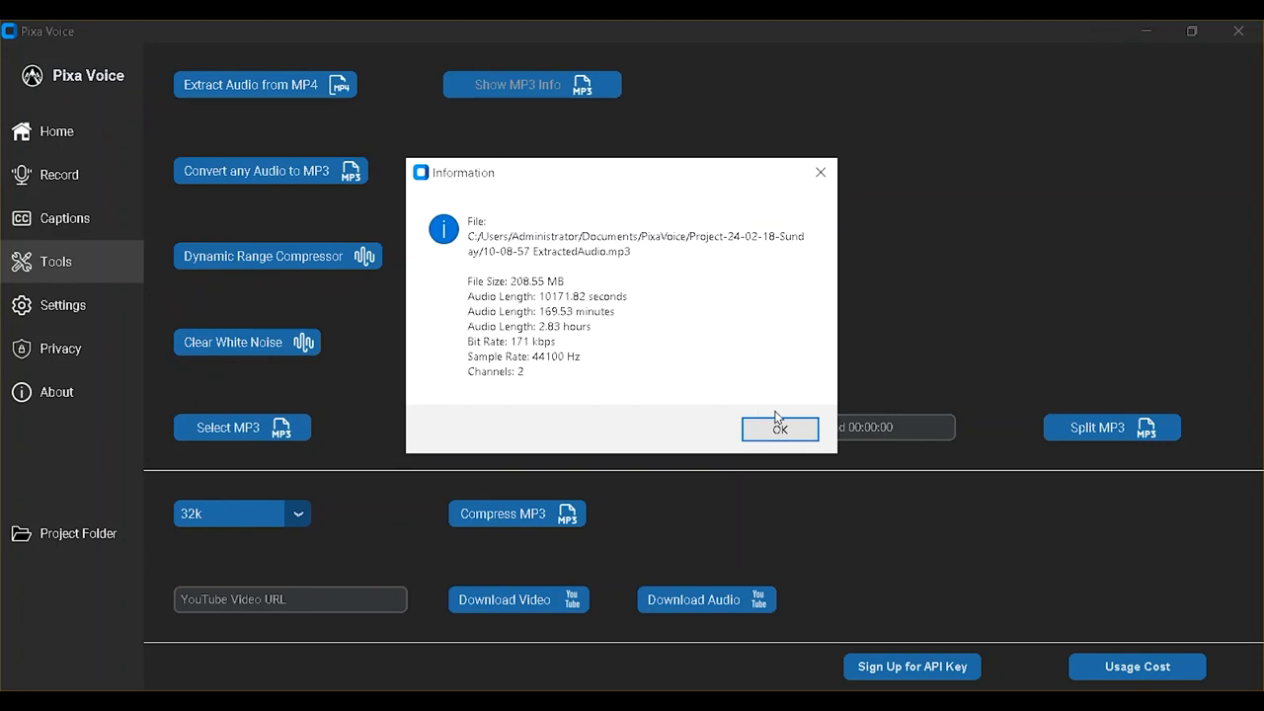
Compress the extracted MP3 at 32k and confirm the completion message
{"action": "left_click", "coordinate": [780, 428]}
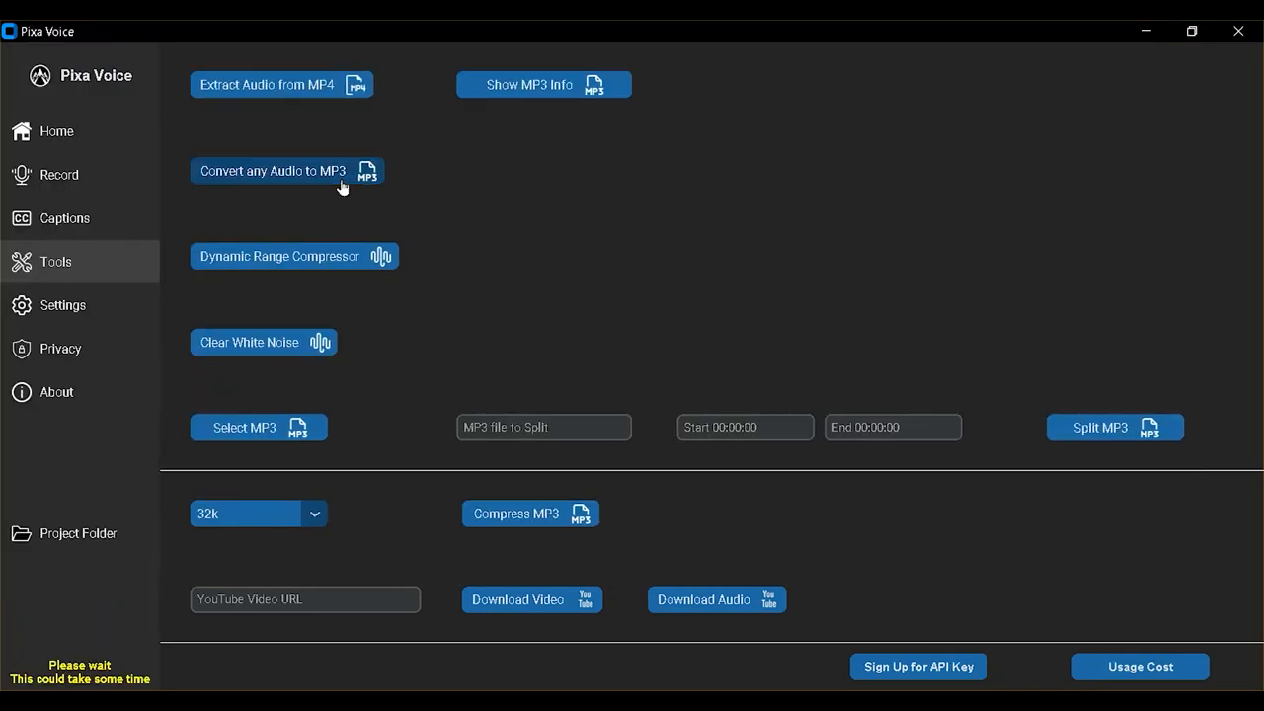
{"action": "mouse_move", "coordinate": [411, 518]}
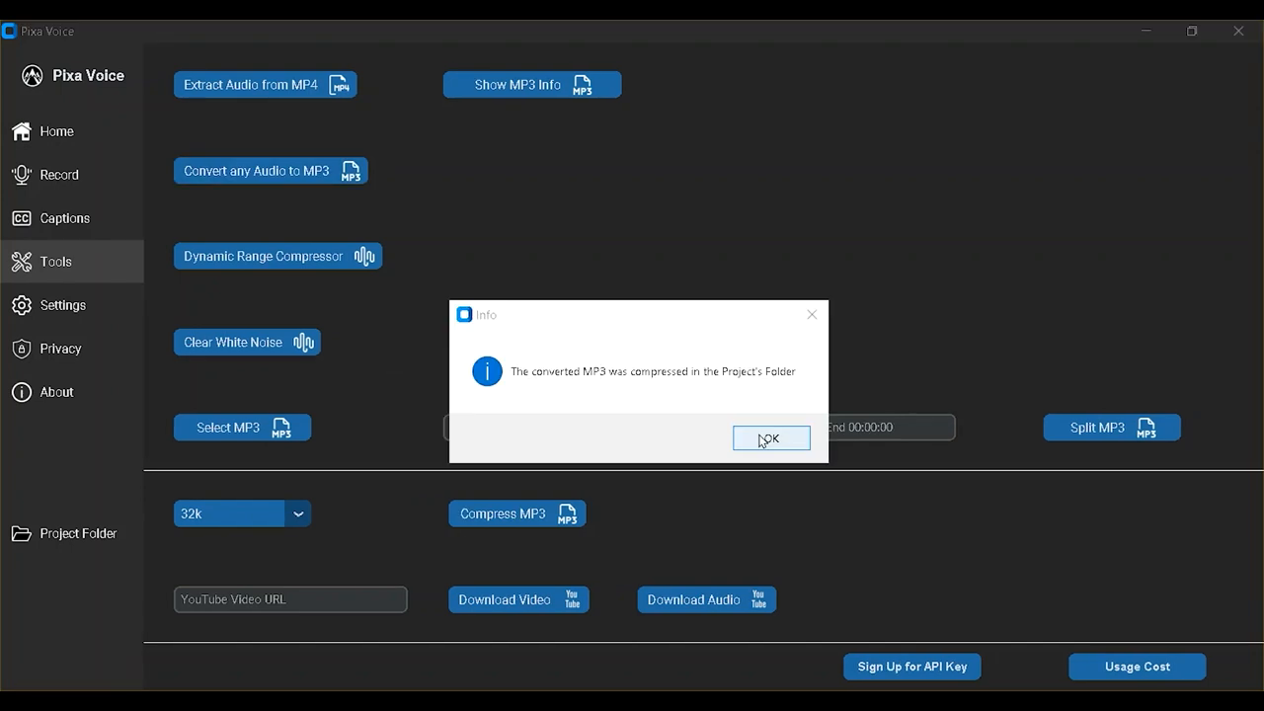
{"action": "left_click", "coordinate": [770, 437]}
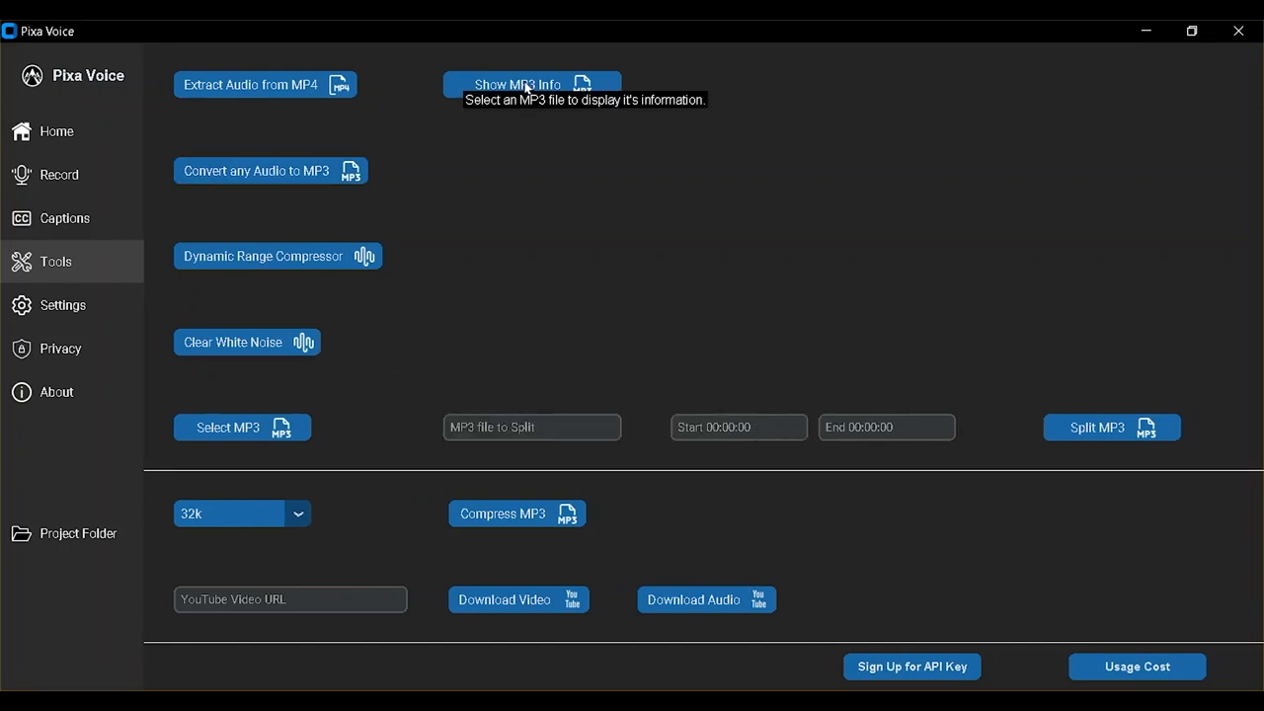
{"action": "left_click", "coordinate": [515, 84]}
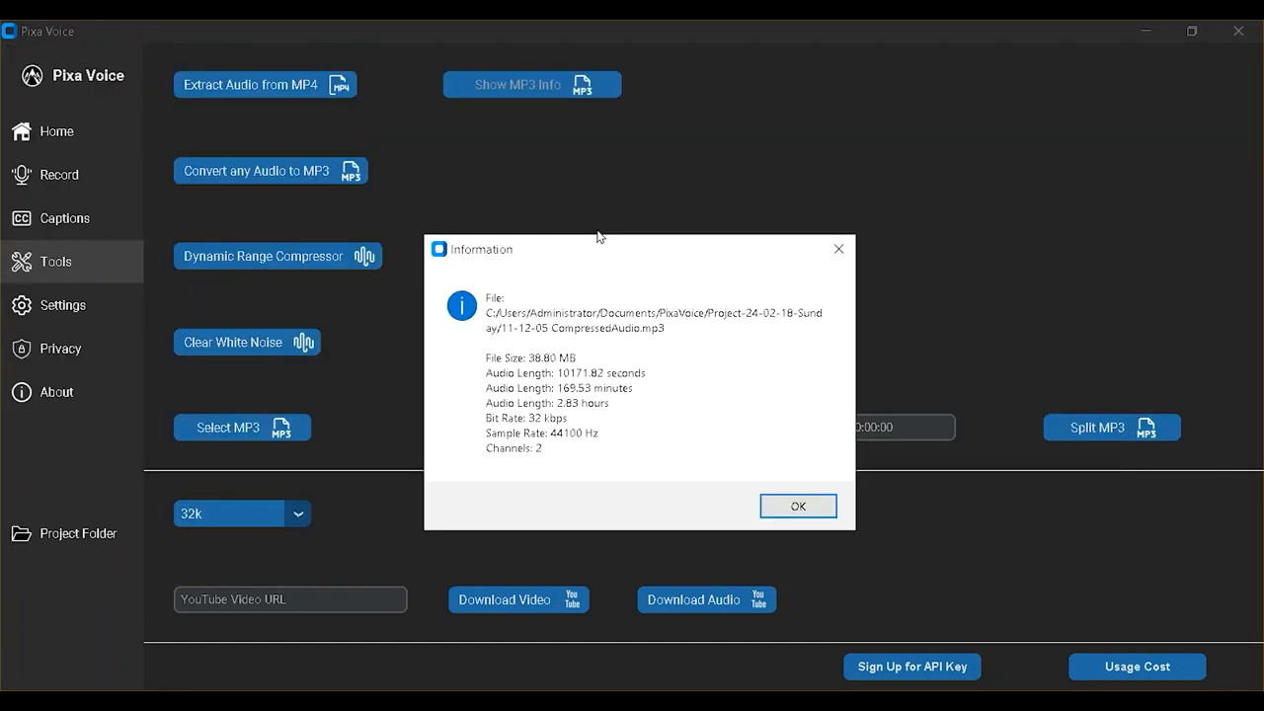
{"action": "left_click", "coordinate": [799, 506]}
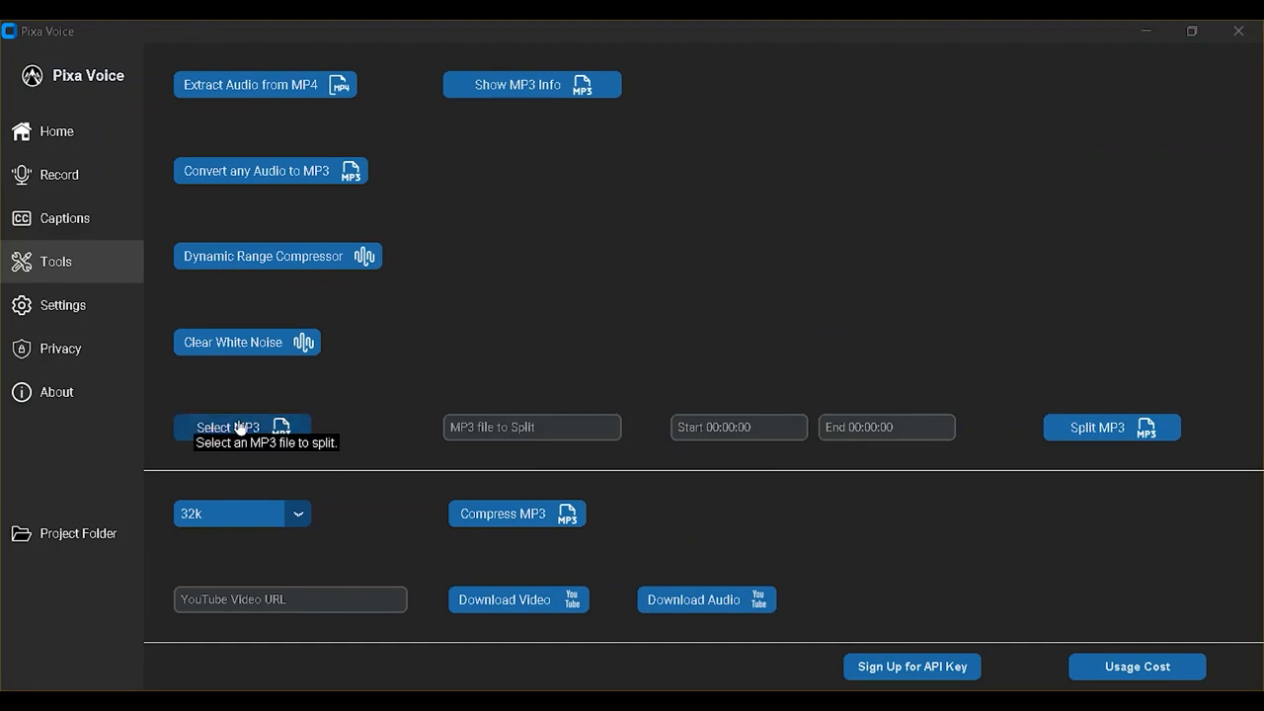
Split CompressedAudio.mp3 from 00:00:00 to 01:00:00 and acknowledge the saved message
{"action": "left_click", "coordinate": [226, 427]}
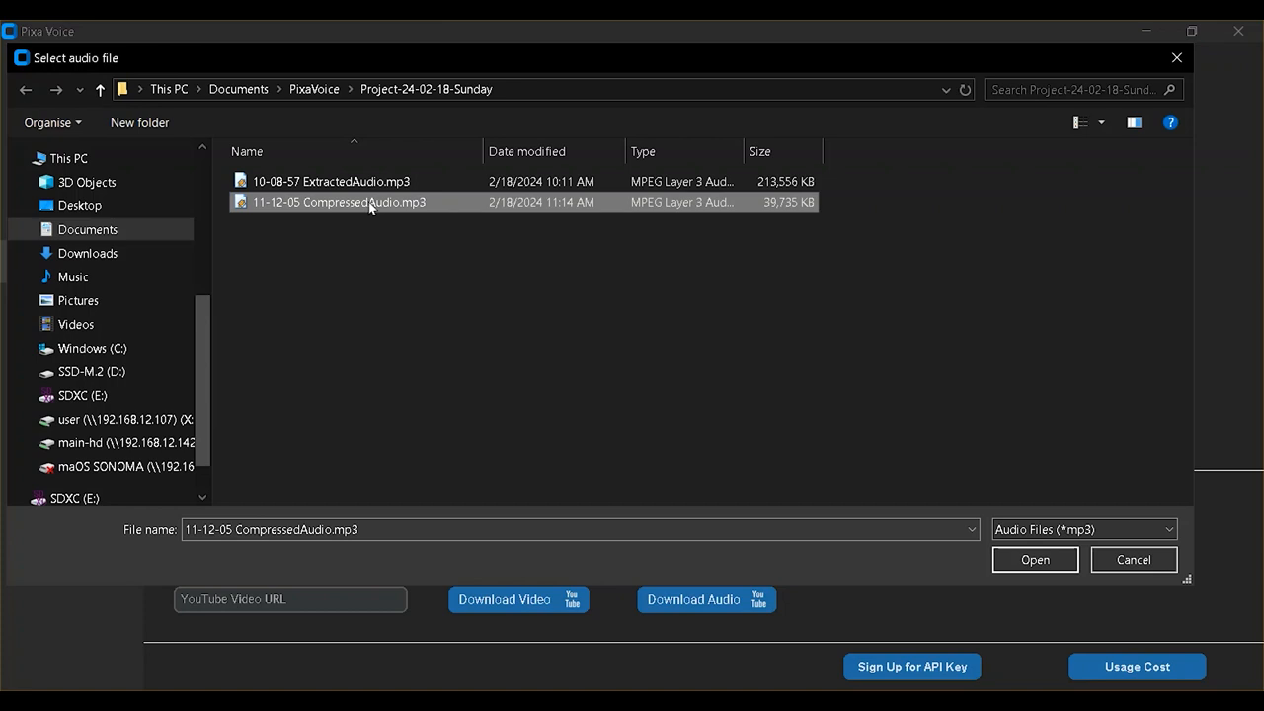
{"action": "left_click", "coordinate": [1034, 560]}
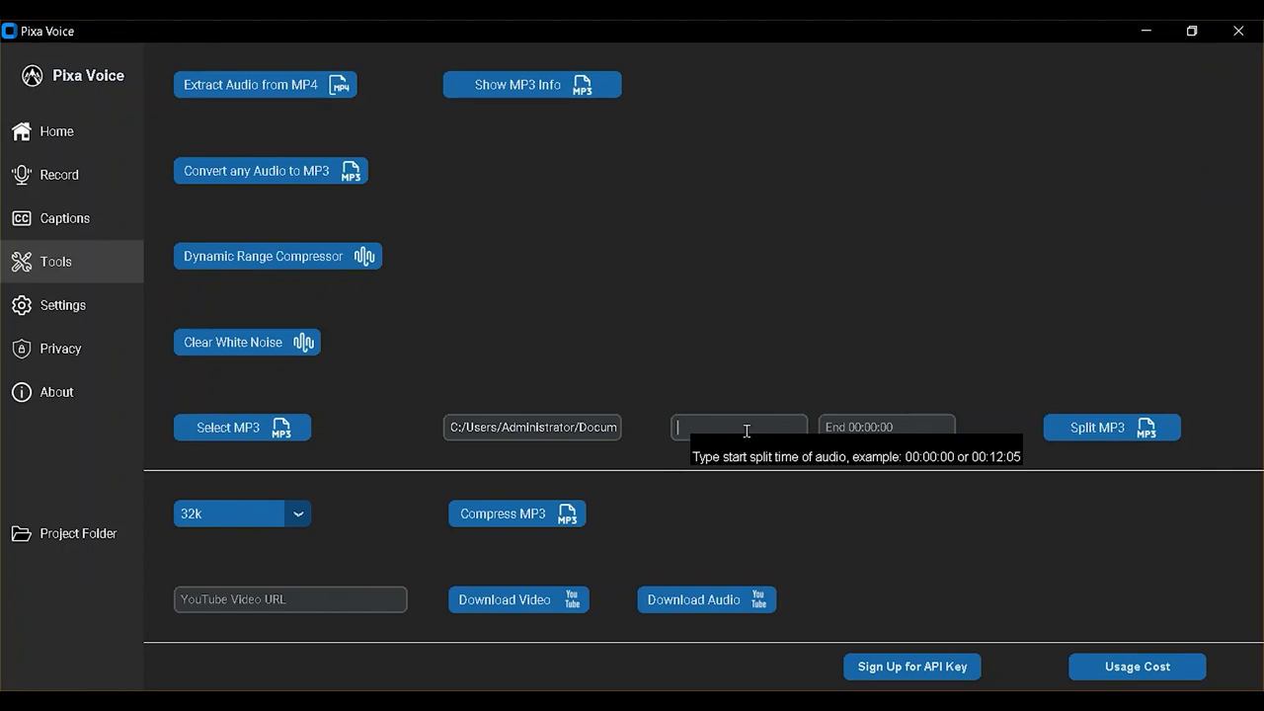
{"action": "type", "text": "00:00:0"}
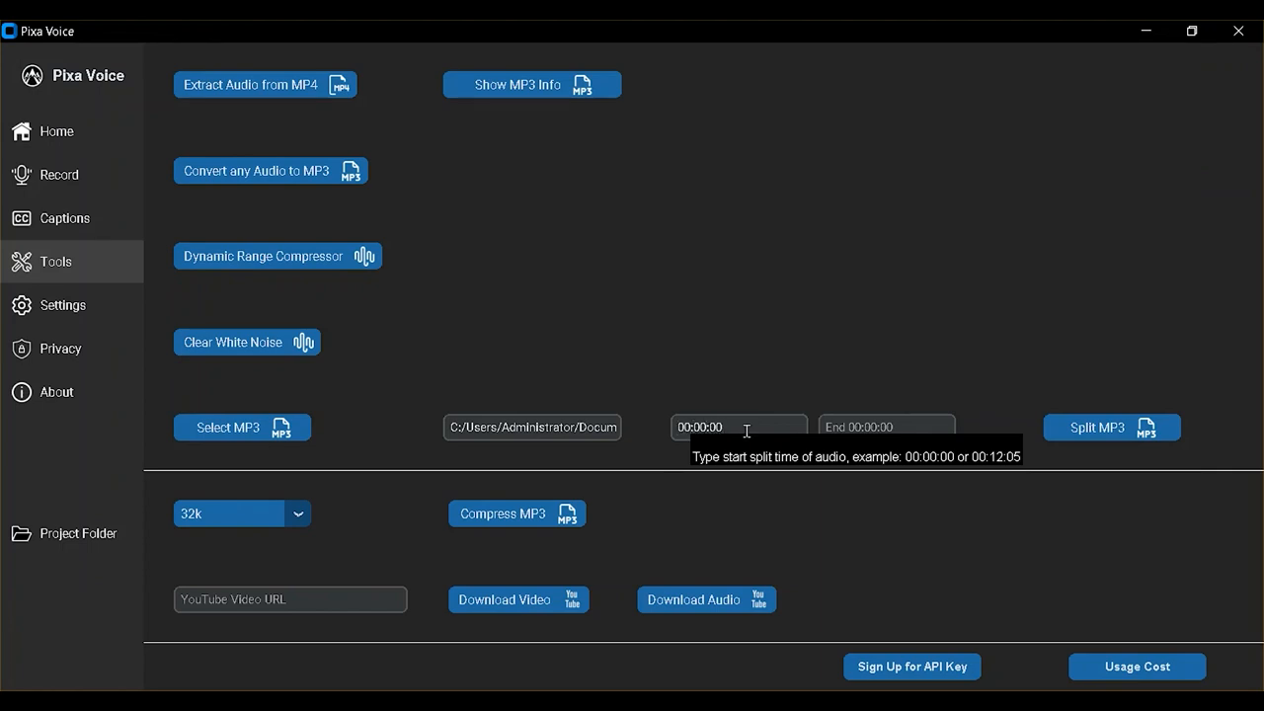
{"action": "type", "text": "01:00:00"}
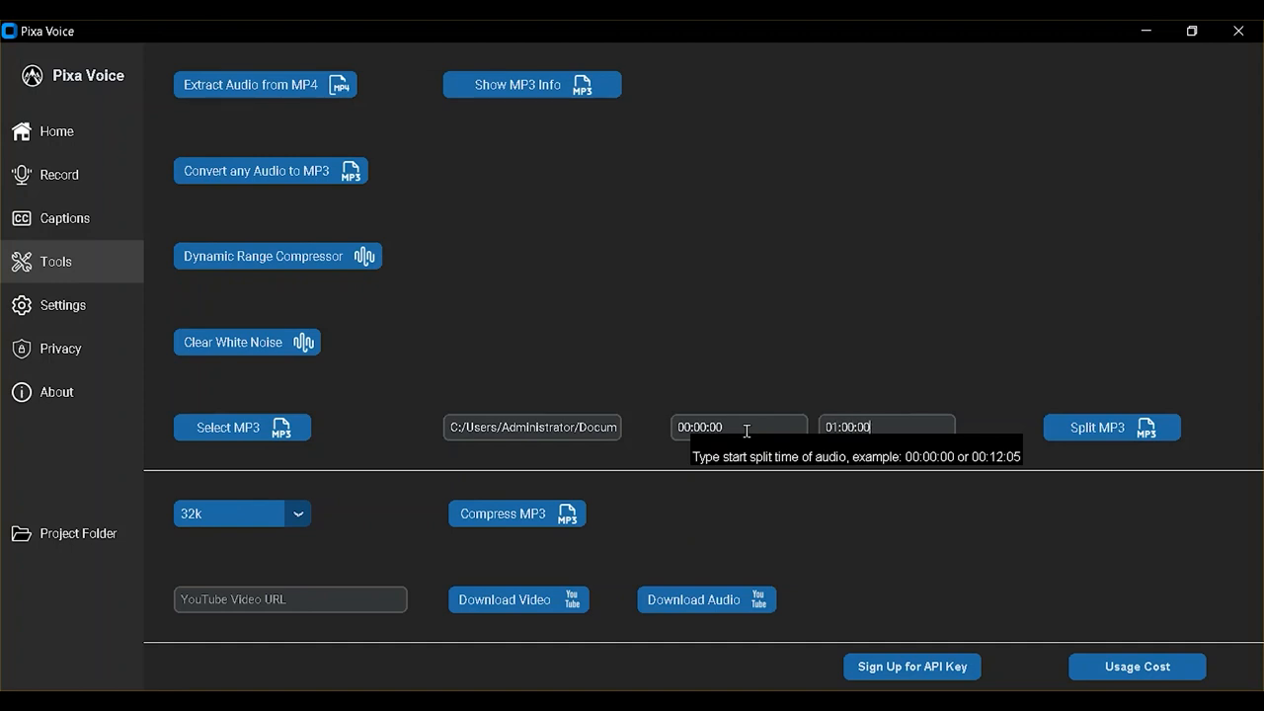
{"action": "left_click", "coordinate": [1111, 426]}
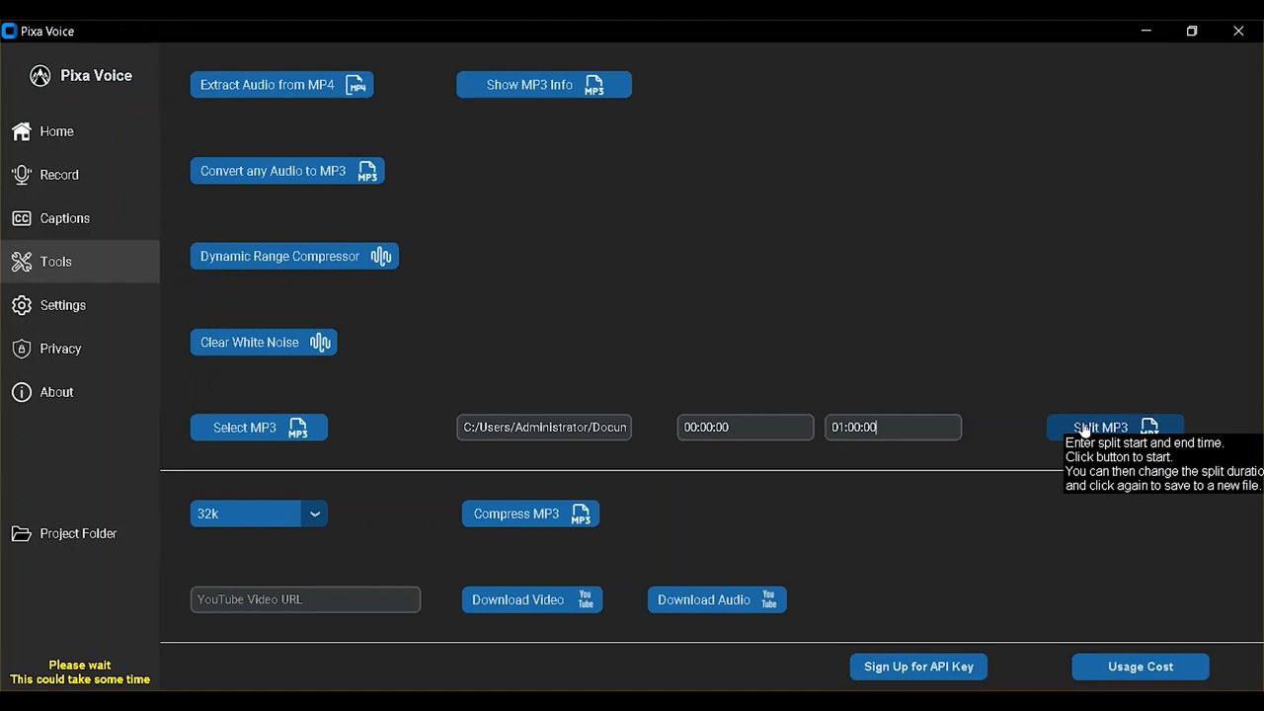
{"action": "left_click", "coordinate": [1104, 427]}
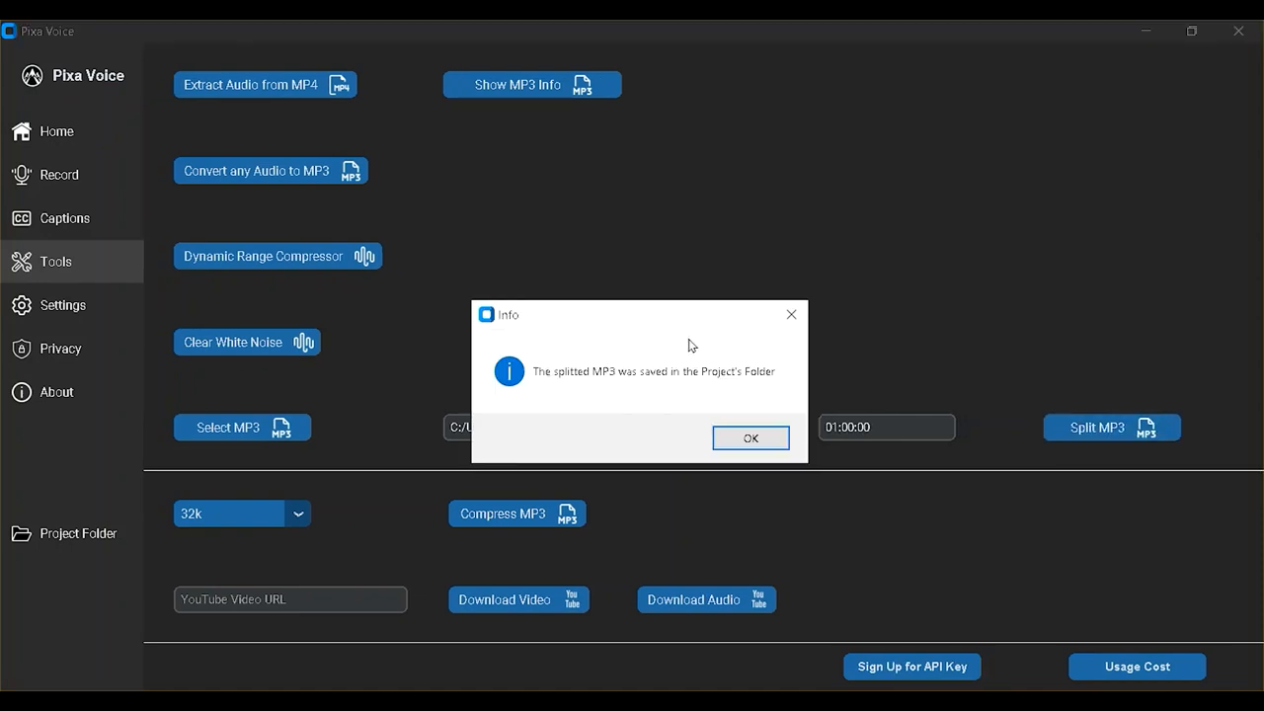
{"action": "left_click", "coordinate": [749, 438]}
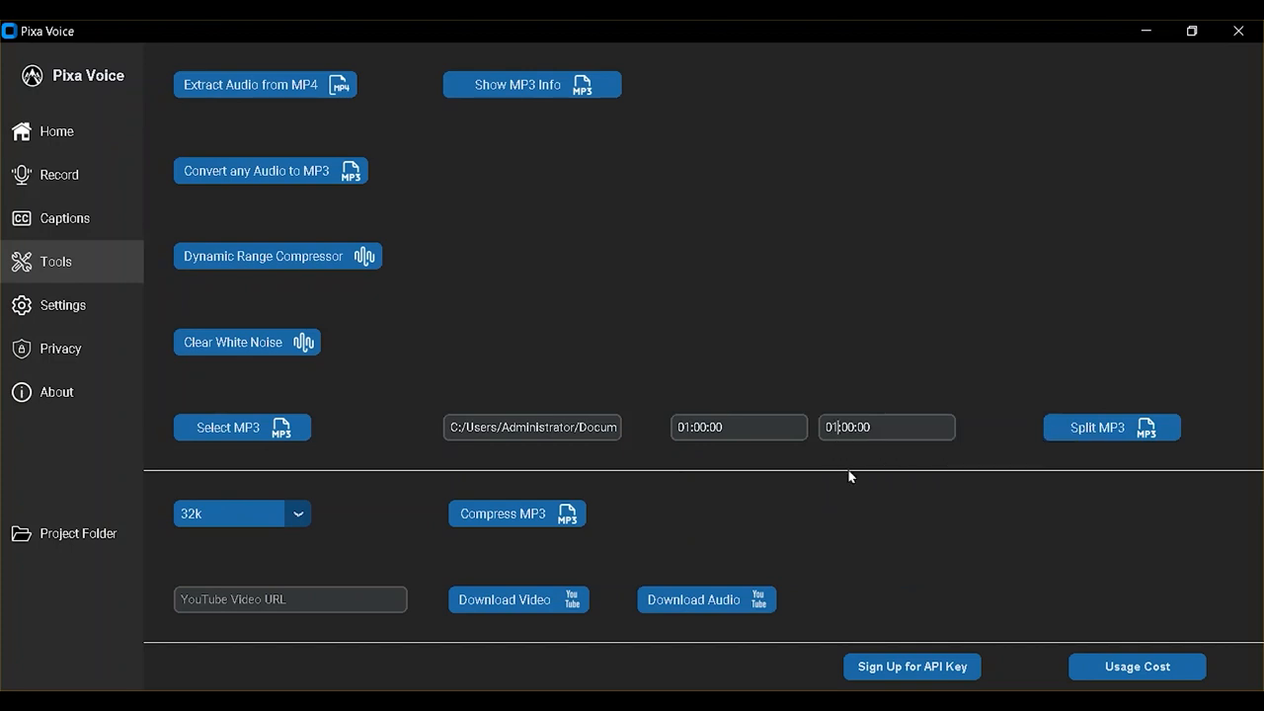
Start splitting the second hour, 01:00:00 to 02:00:00
{"action": "left_click", "coordinate": [1111, 426]}
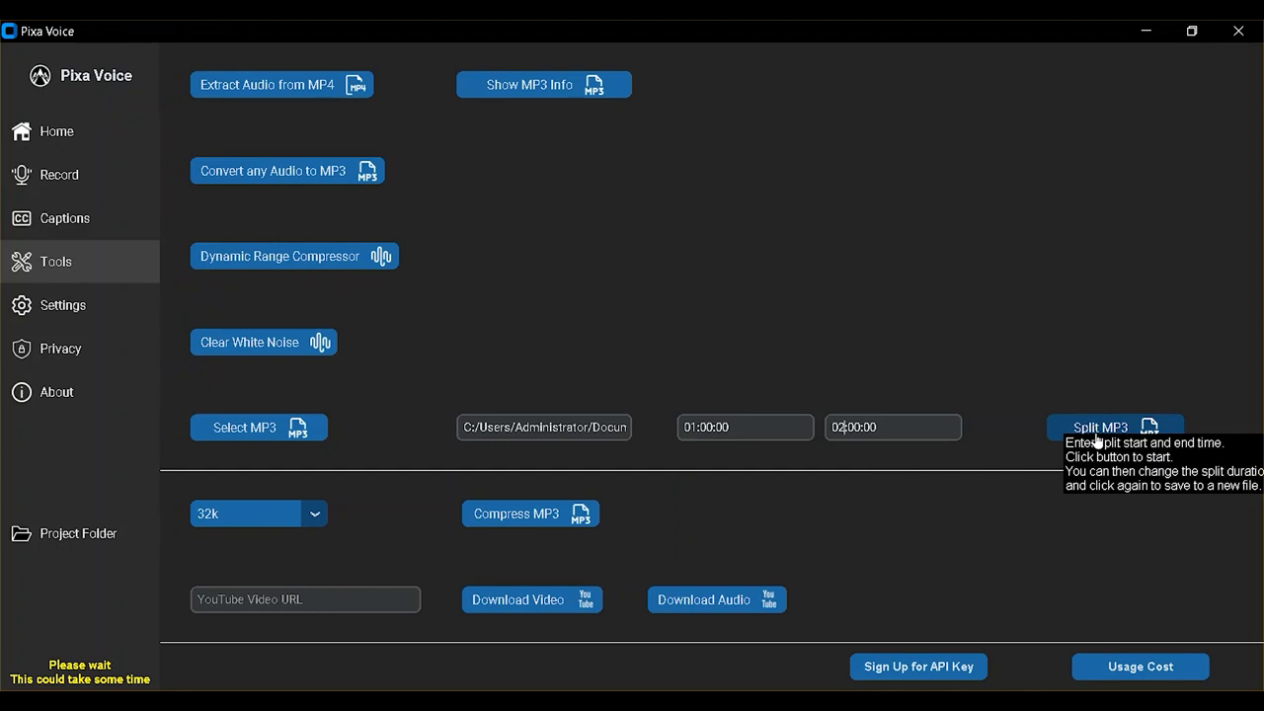
{"action": "mouse_move", "coordinate": [795, 475]}
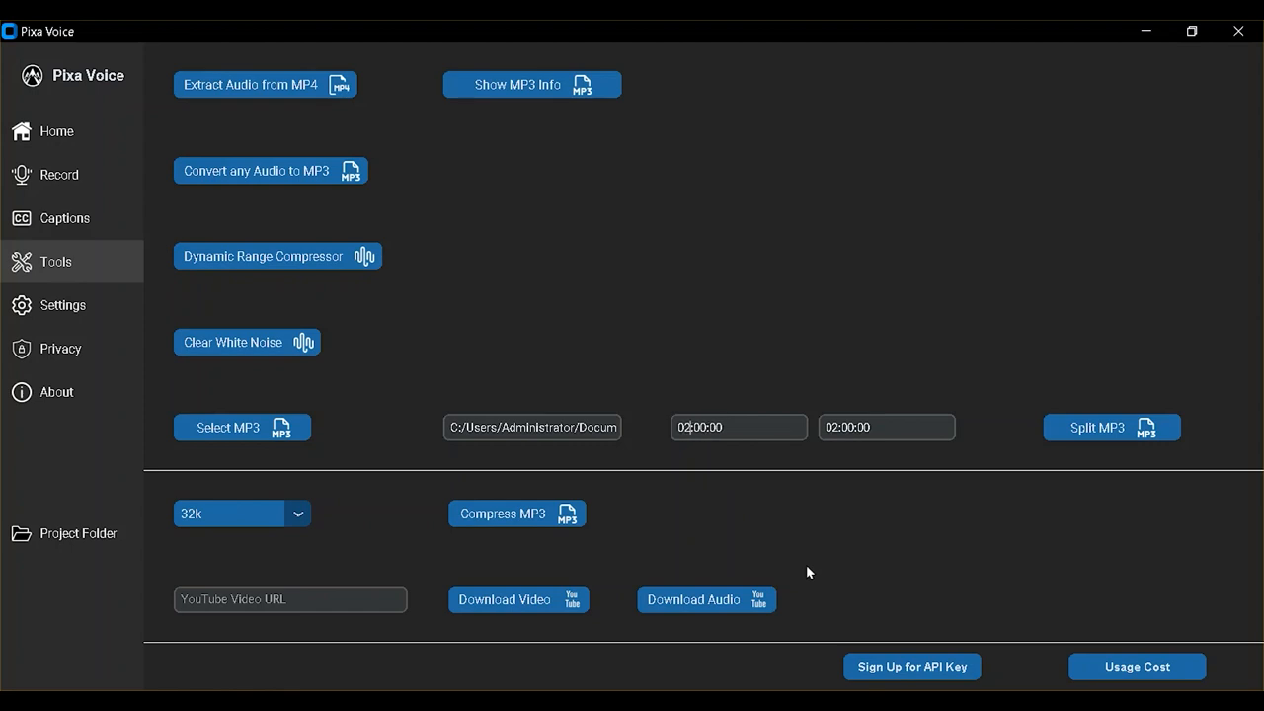
{"action": "mouse_move", "coordinate": [839, 426]}
{"action": "type", "text": "4"}
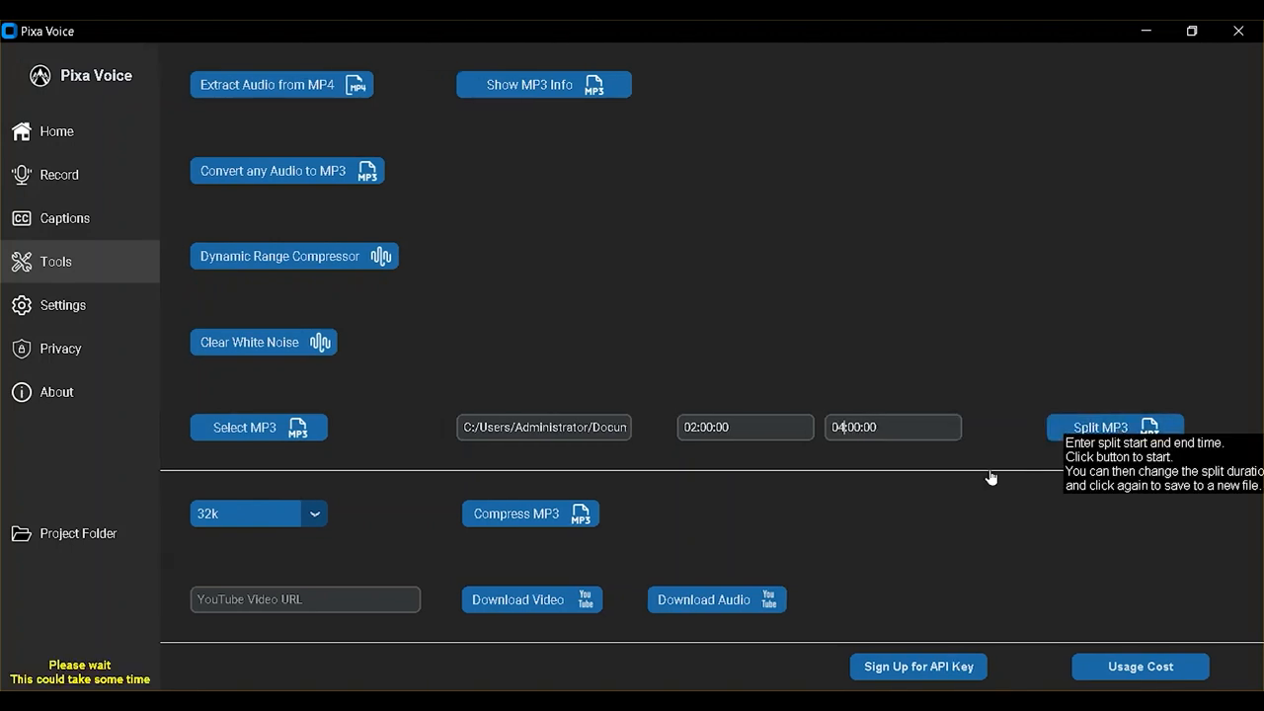
{"action": "mouse_move", "coordinate": [677, 321]}
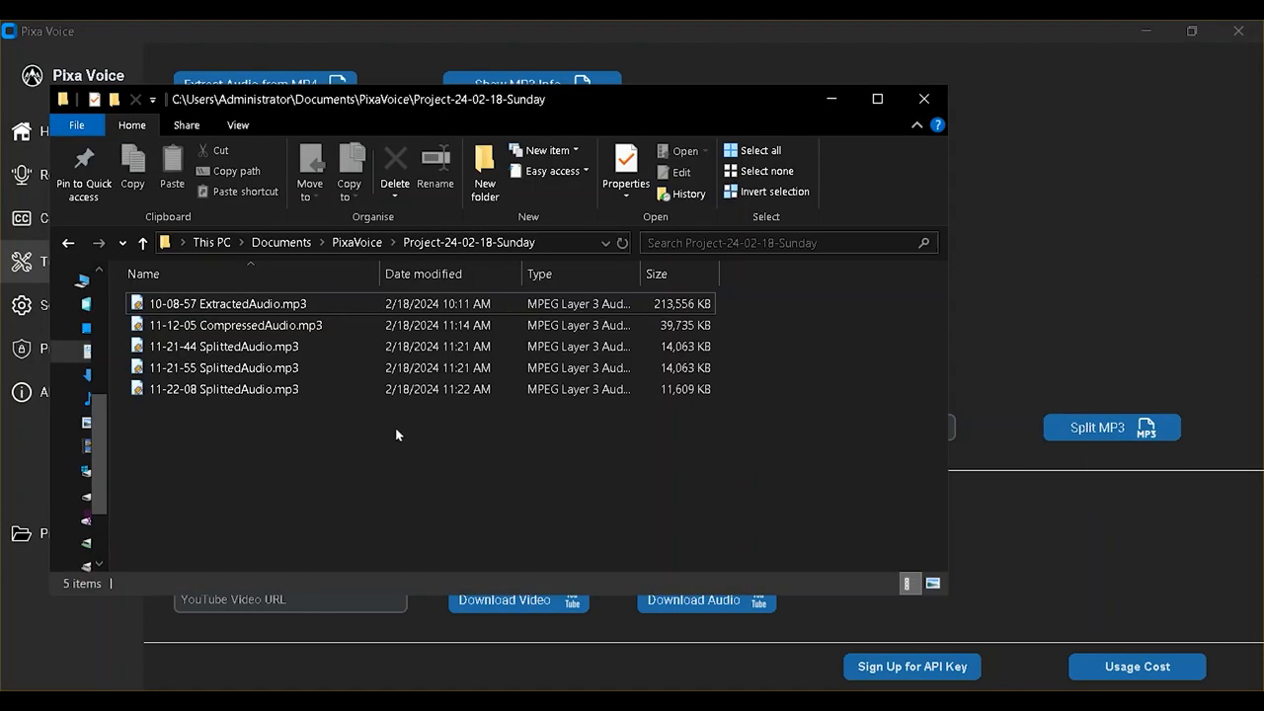
Check the sizes of the split MP3 files, then close the project folder window
{"action": "left_click", "coordinate": [223, 346]}
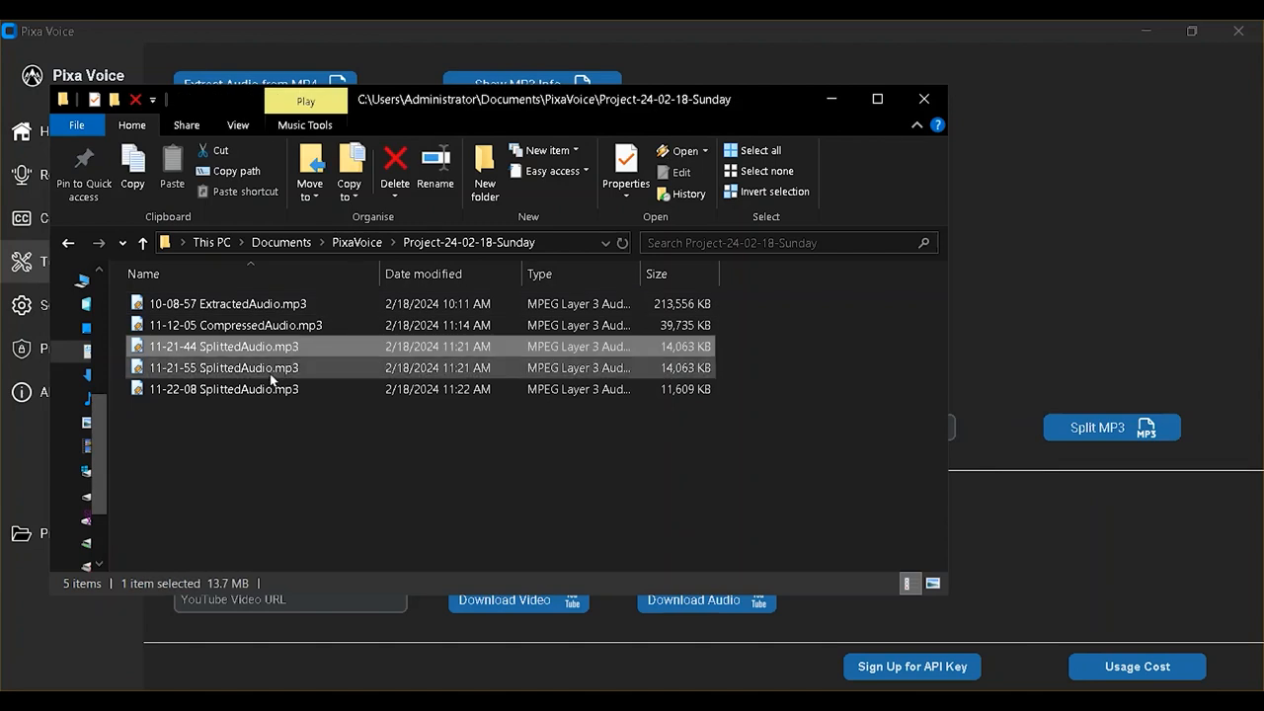
{"action": "left_click", "coordinate": [223, 388]}
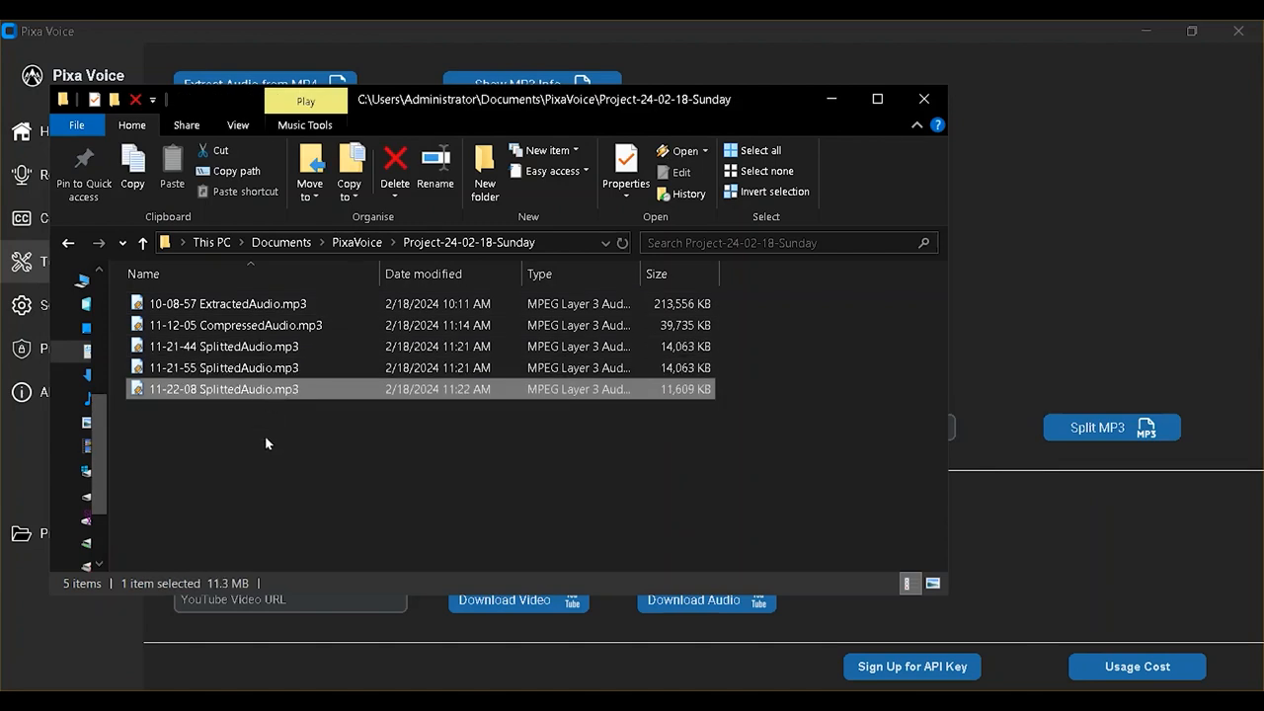
{"action": "left_click", "coordinate": [923, 99]}
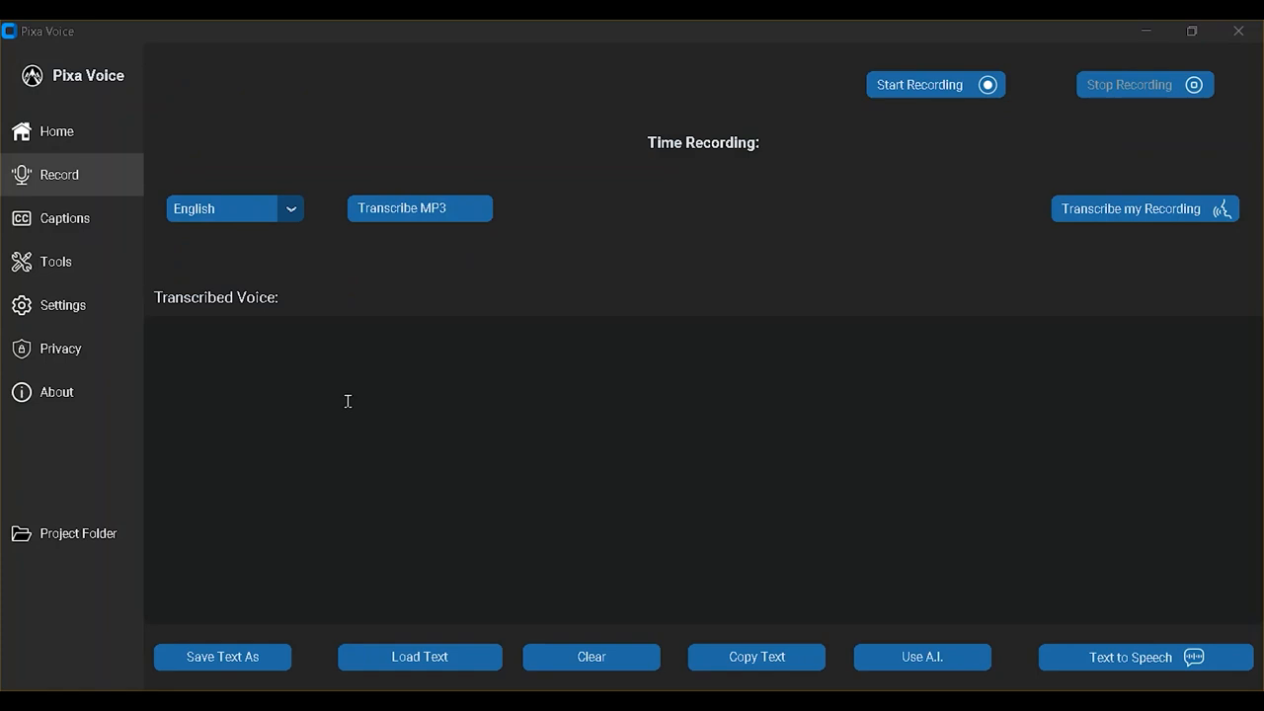
{"action": "mouse_move", "coordinate": [419, 209]}
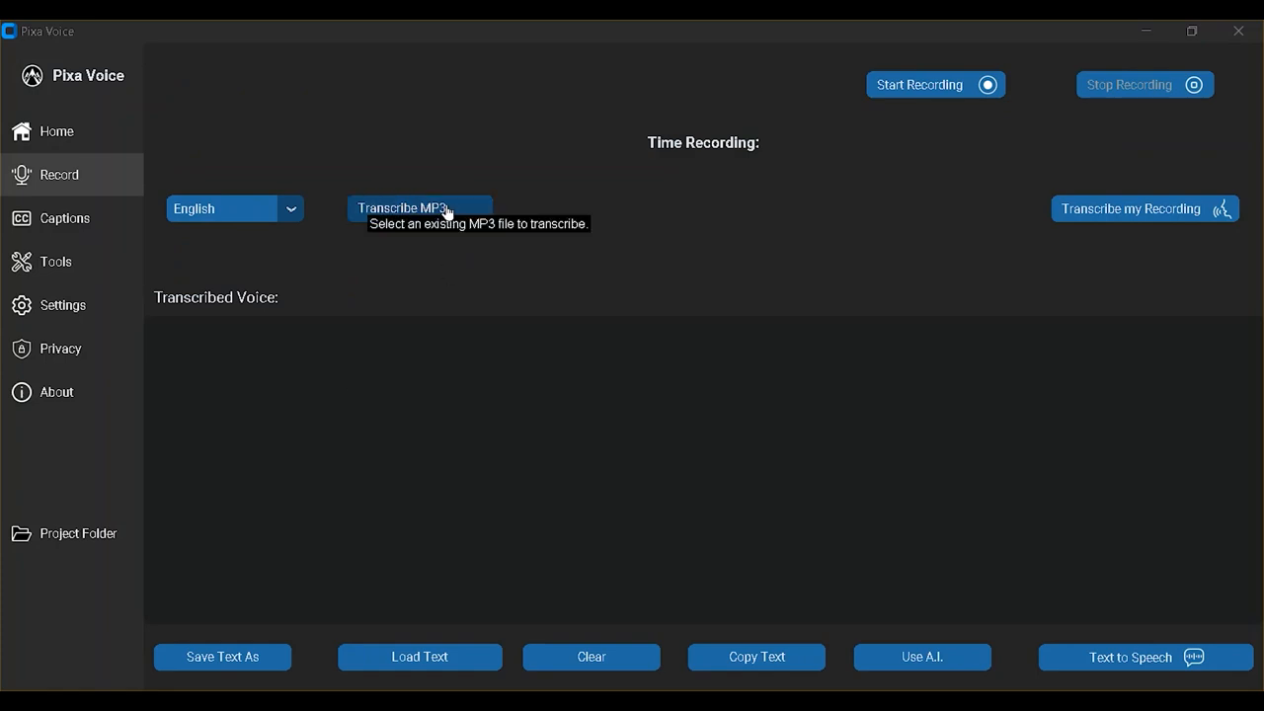
Transcribe 11-21-44 SplittedAudio.mp3 into English text
{"action": "left_click", "coordinate": [419, 209]}
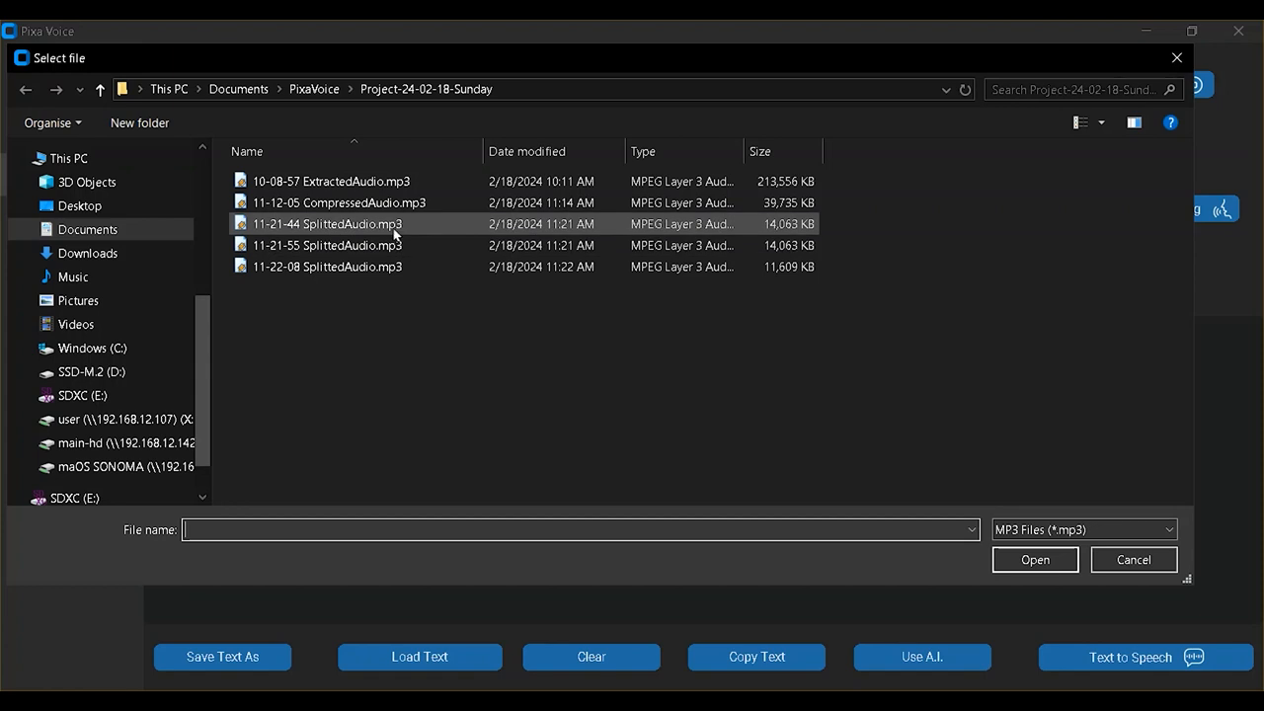
{"action": "left_click", "coordinate": [327, 224]}
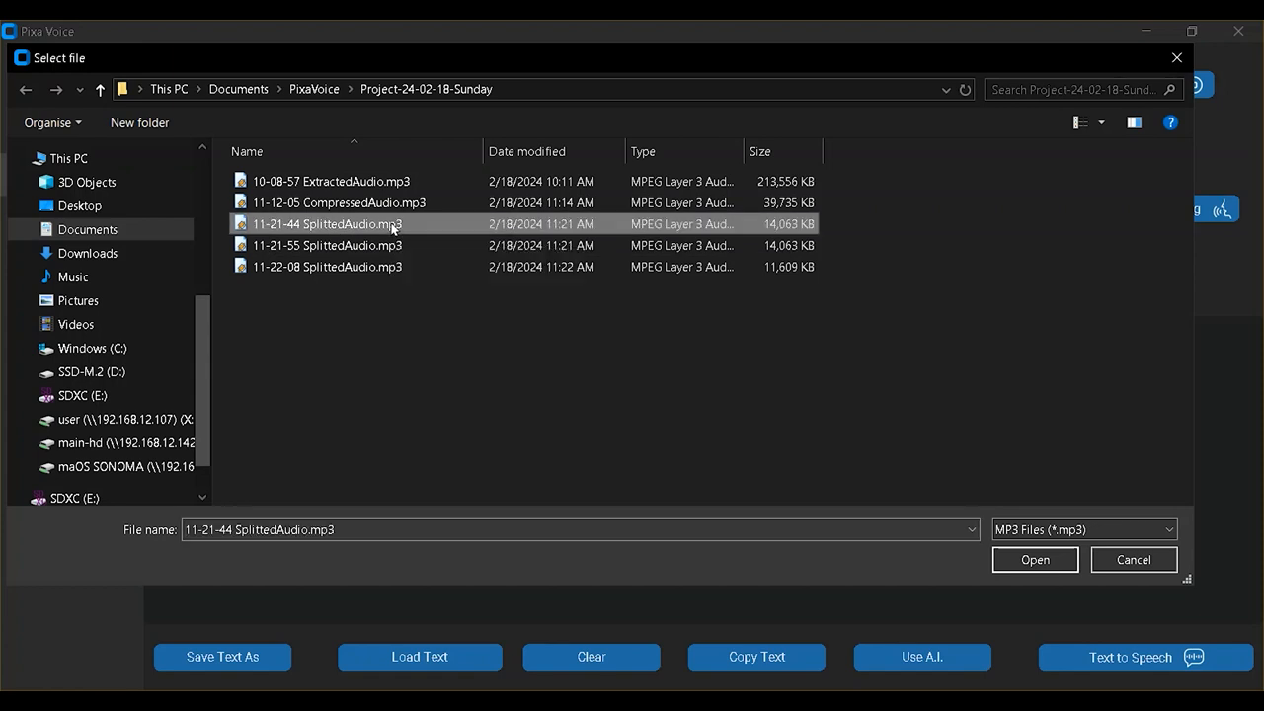
{"action": "left_click", "coordinate": [1034, 560]}
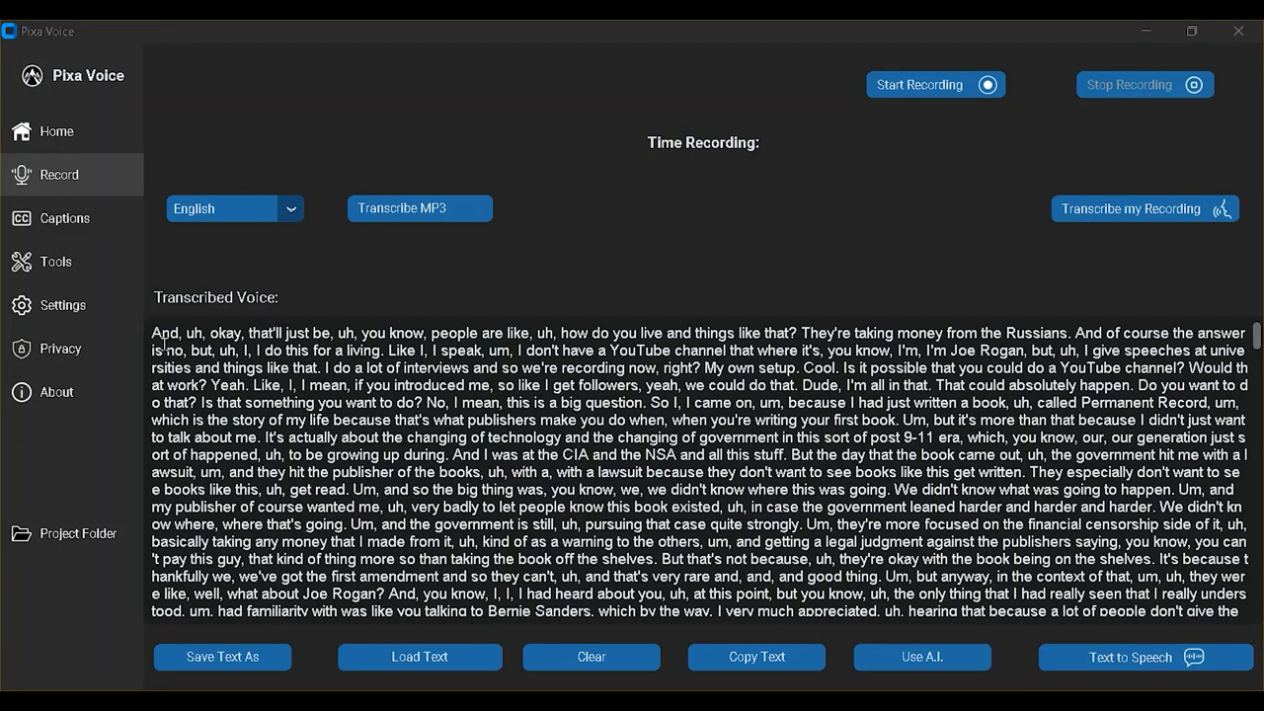
{"action": "left_click", "coordinate": [56, 261]}
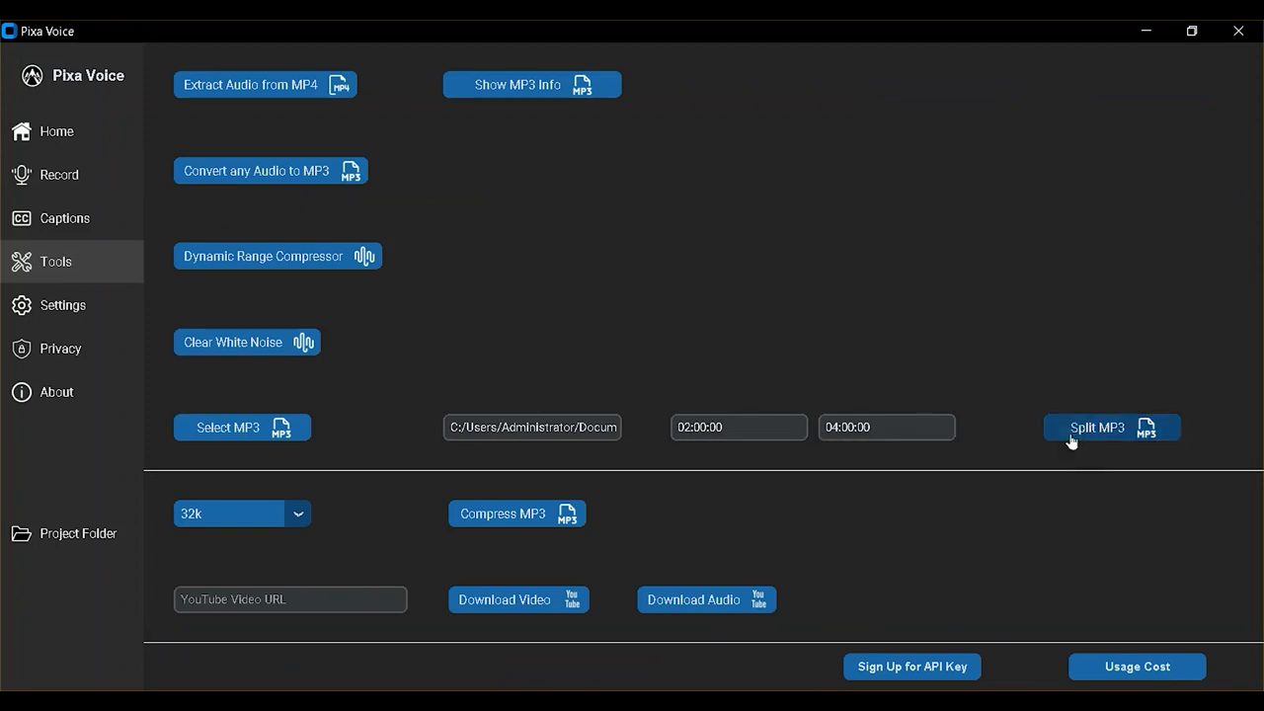
{"action": "mouse_move", "coordinate": [1067, 443]}
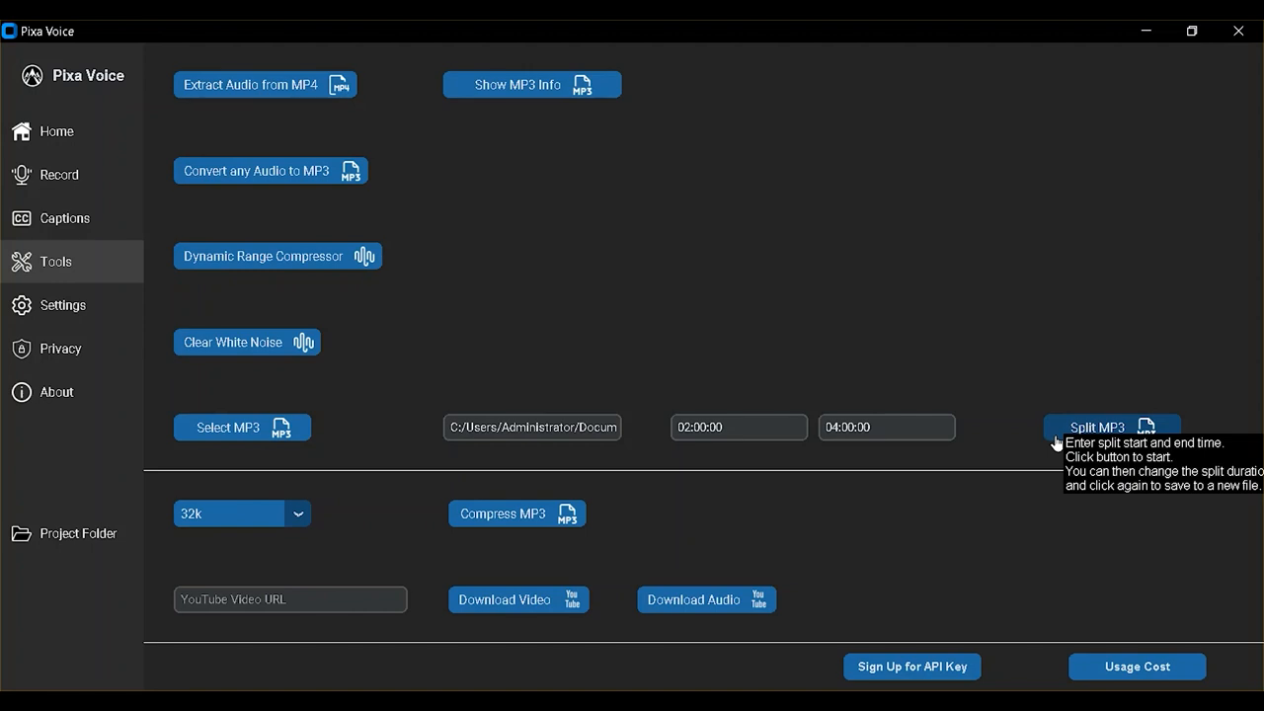